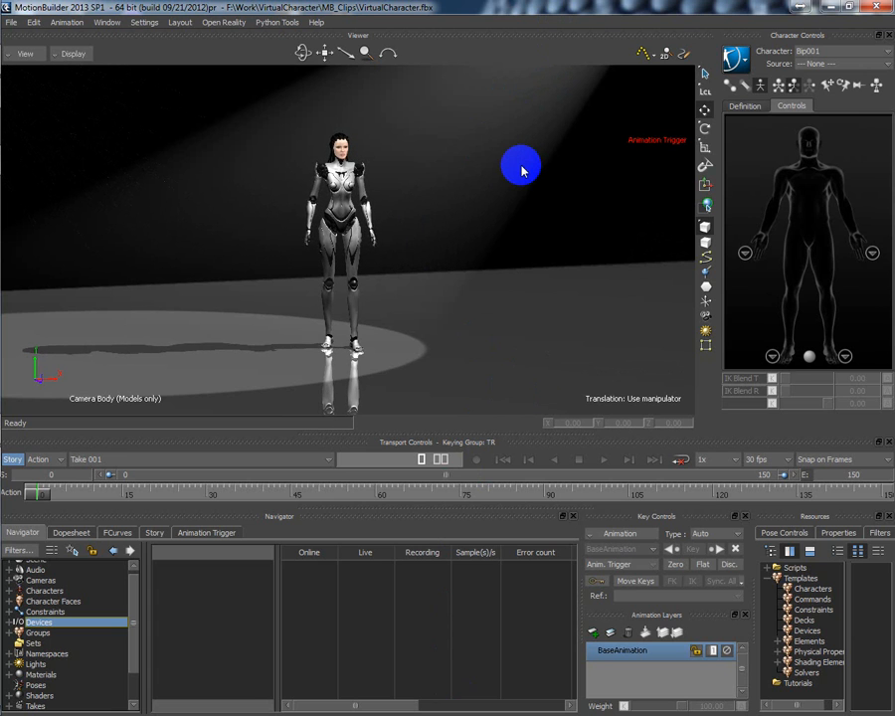
Show the Idle and Speech trigger groups, then expand Constraints in the Navigator
click(205, 531)
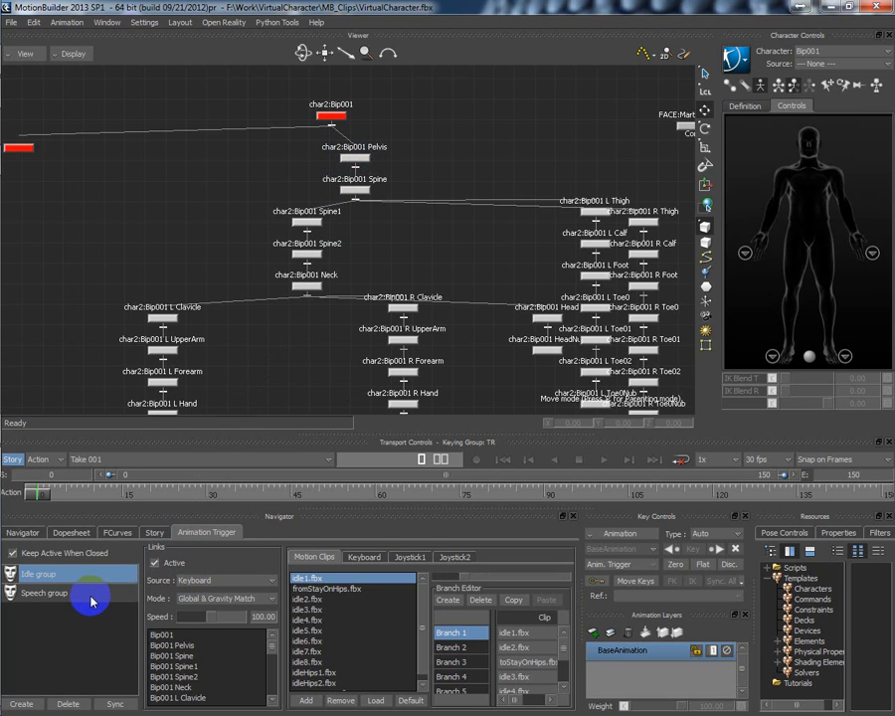
click(45, 592)
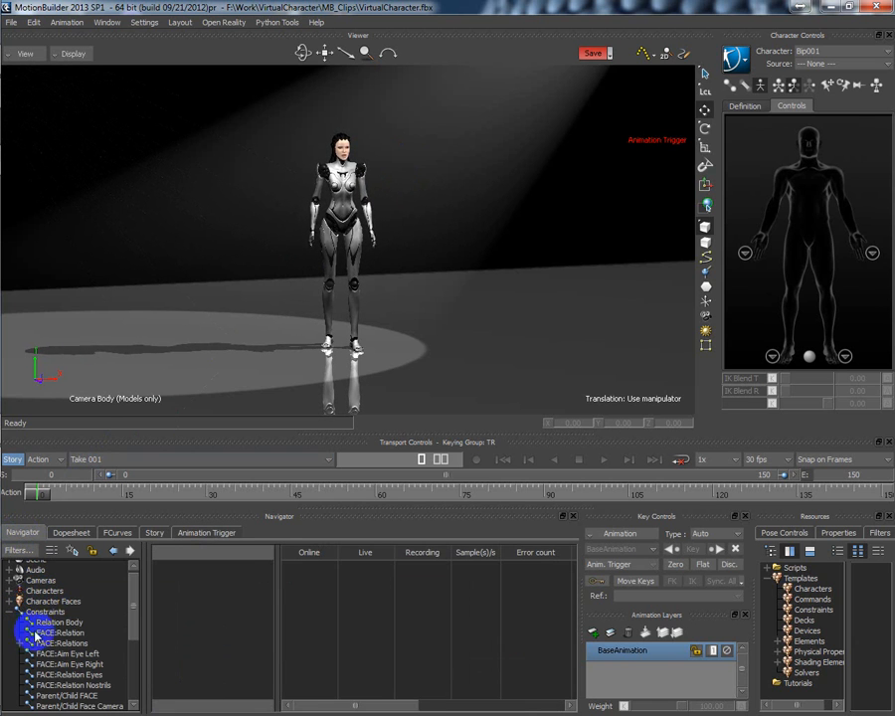
Open Relation Body and pan its graph to the Interpolate and Bip001 Head nodes
click(59, 622)
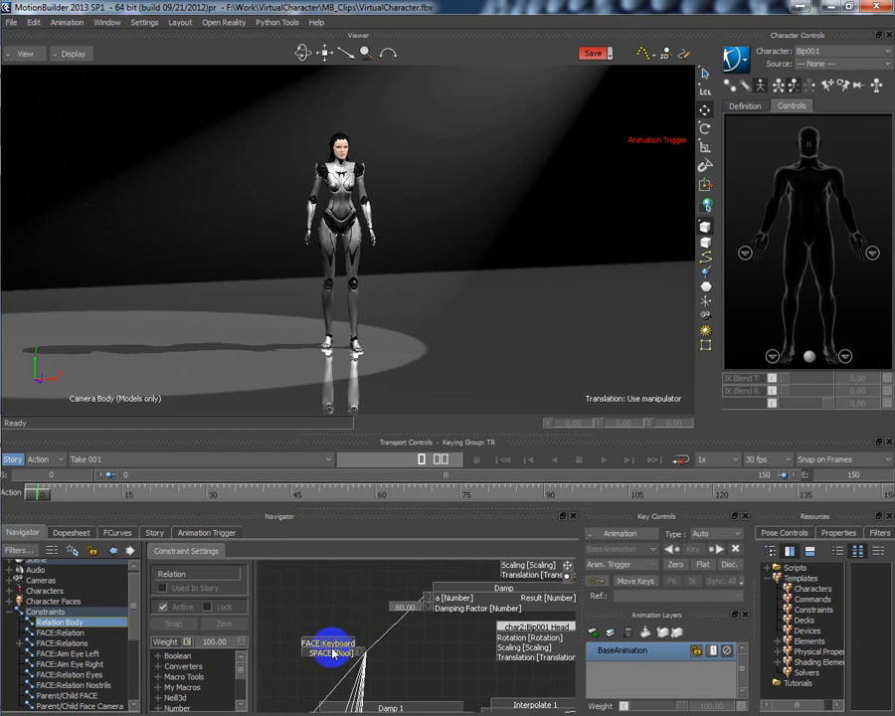
drag(333, 658, 355, 616)
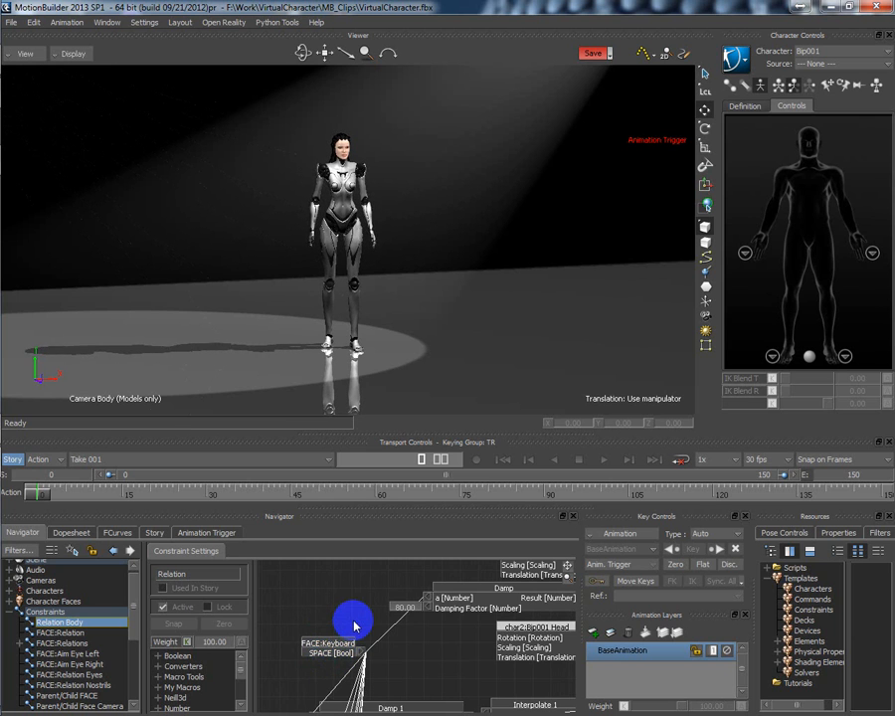
drag(353, 622, 418, 601)
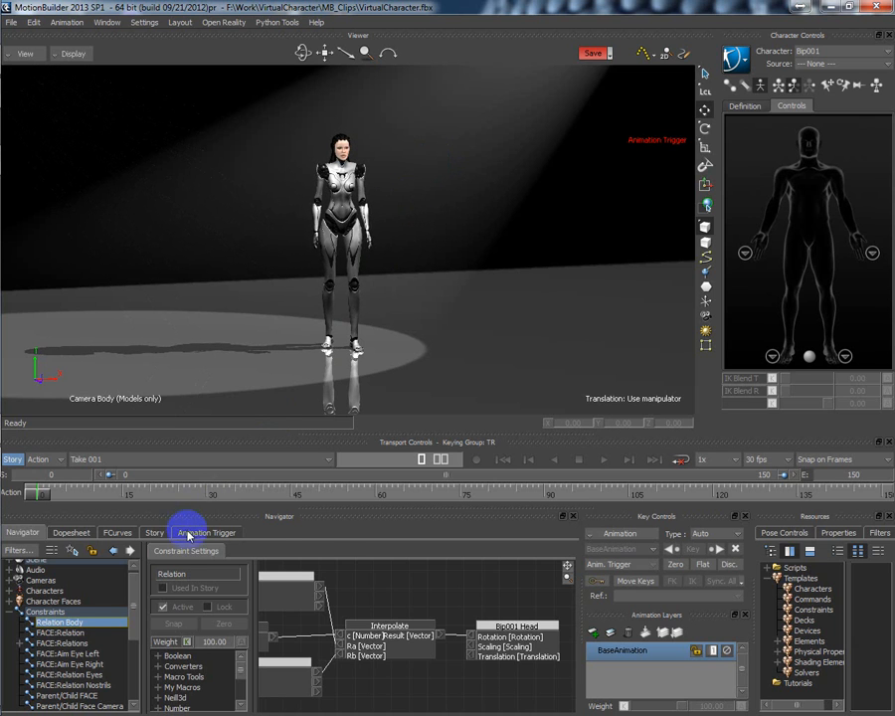
click(206, 532)
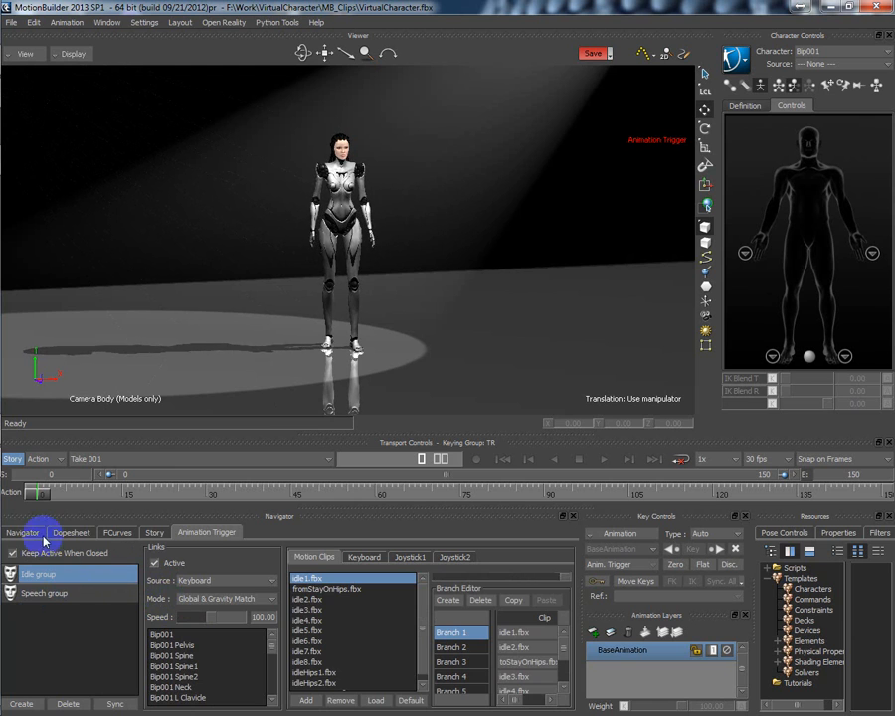
click(22, 532)
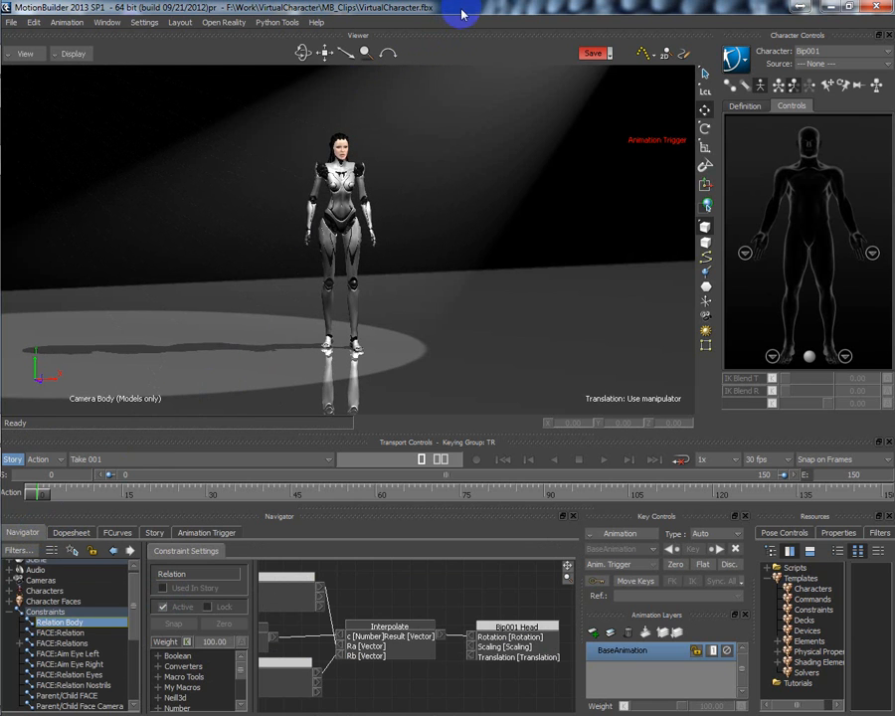